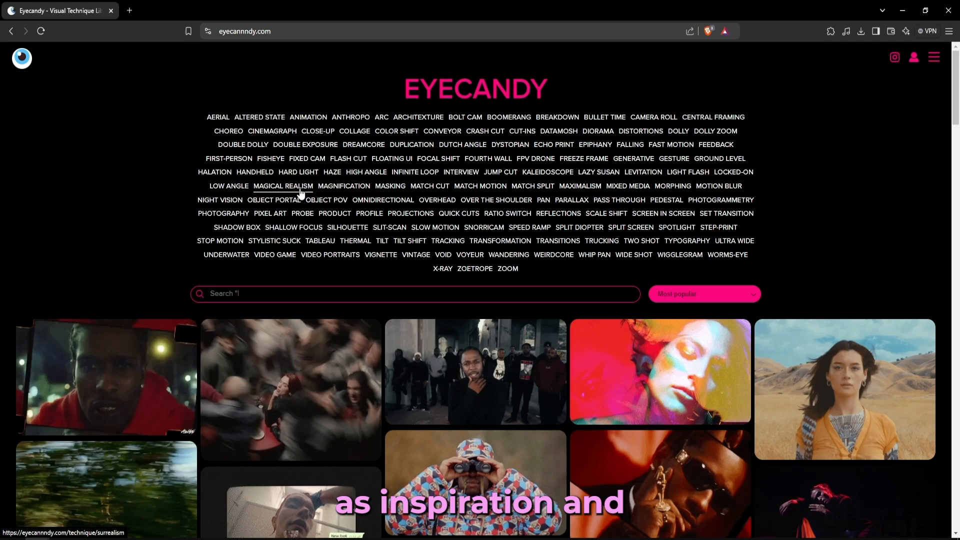
- Search Eyecandy for 'match cut', open the Match Cut technique page and browse its clips
type("Wes Anderson")
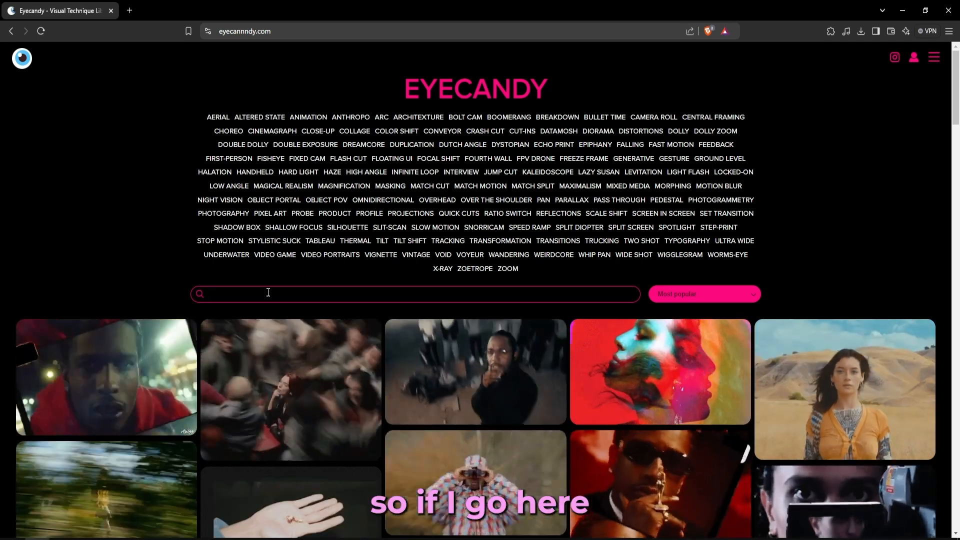
type("match cut")
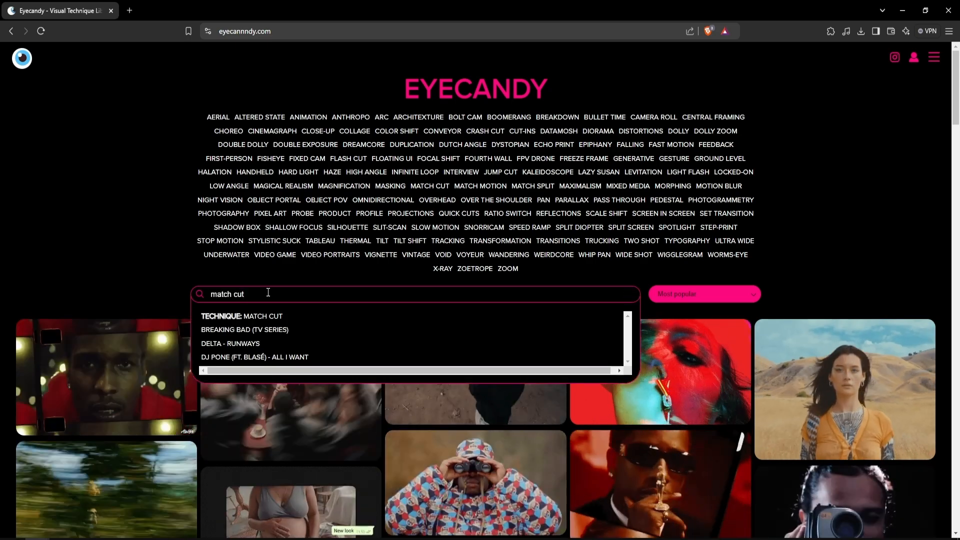
mouse_move(300, 319)
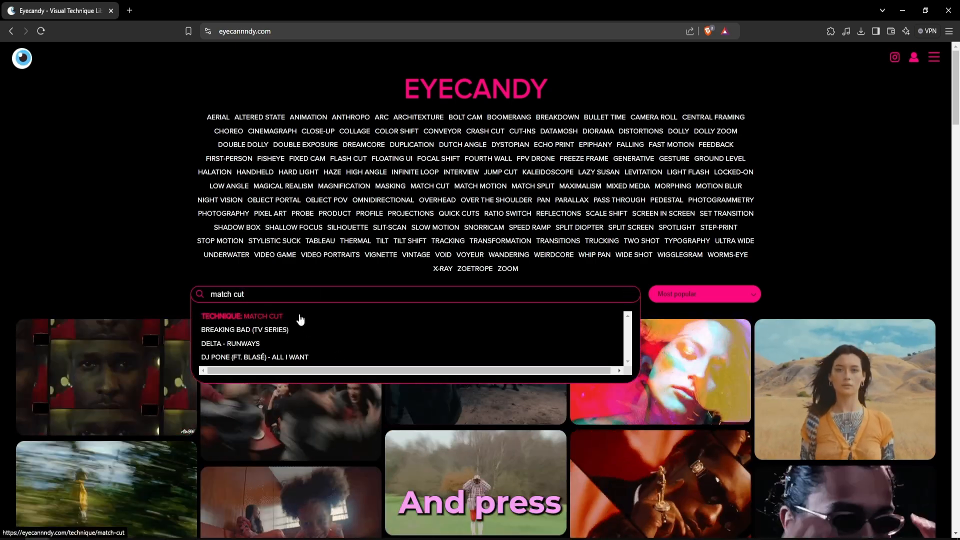
left_click(264, 316)
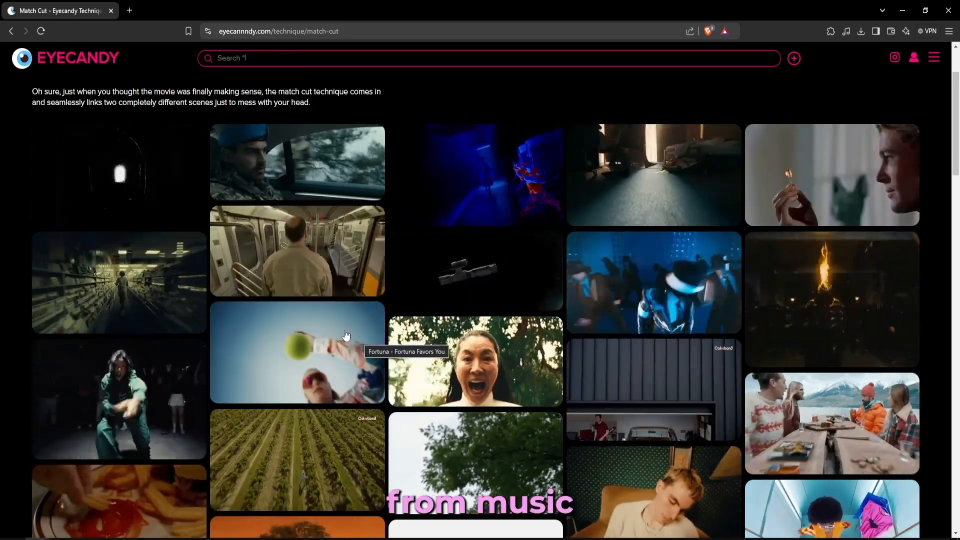
type("Low angle")
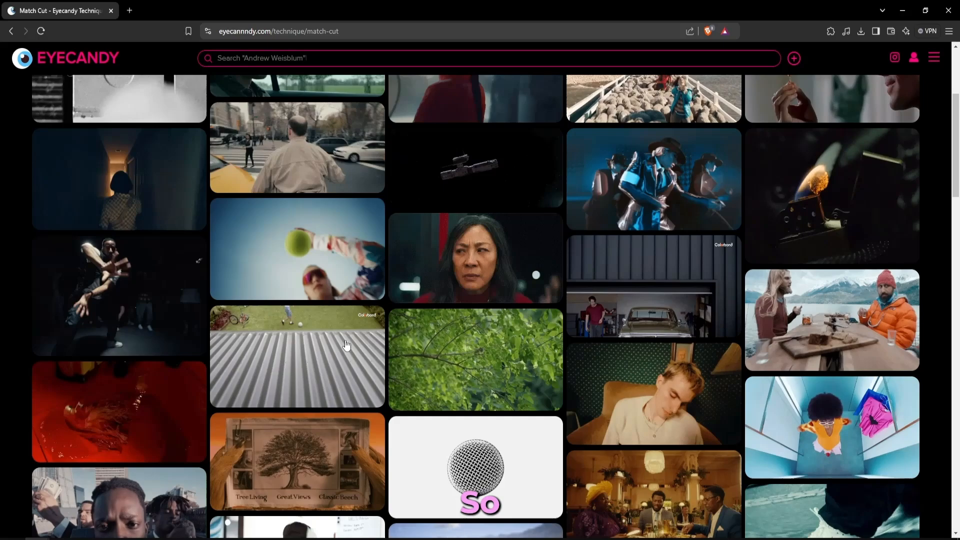
scroll("down", 3)
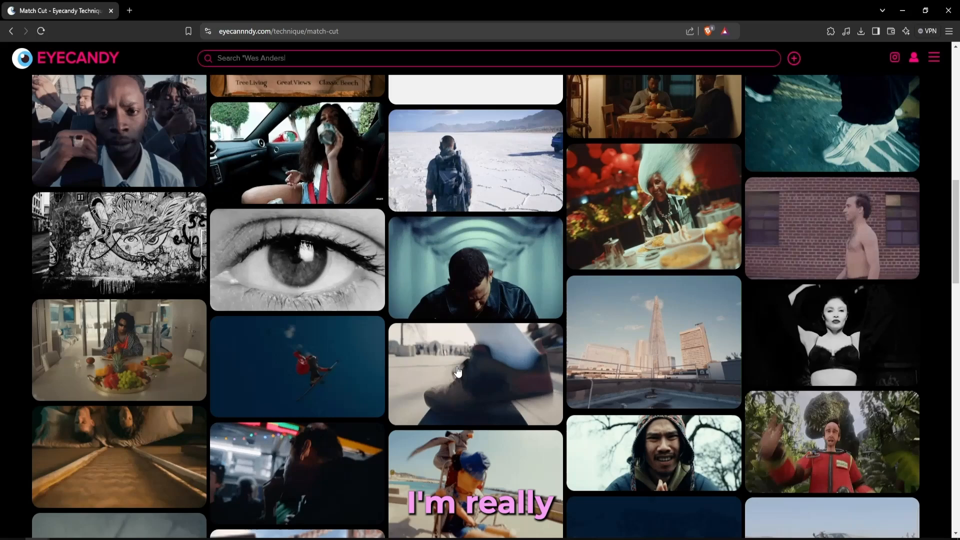
- Download the Nike SB - Don't Make Plans (2021) clip as a GIF into the titles tutorial folder
left_click(475, 372)
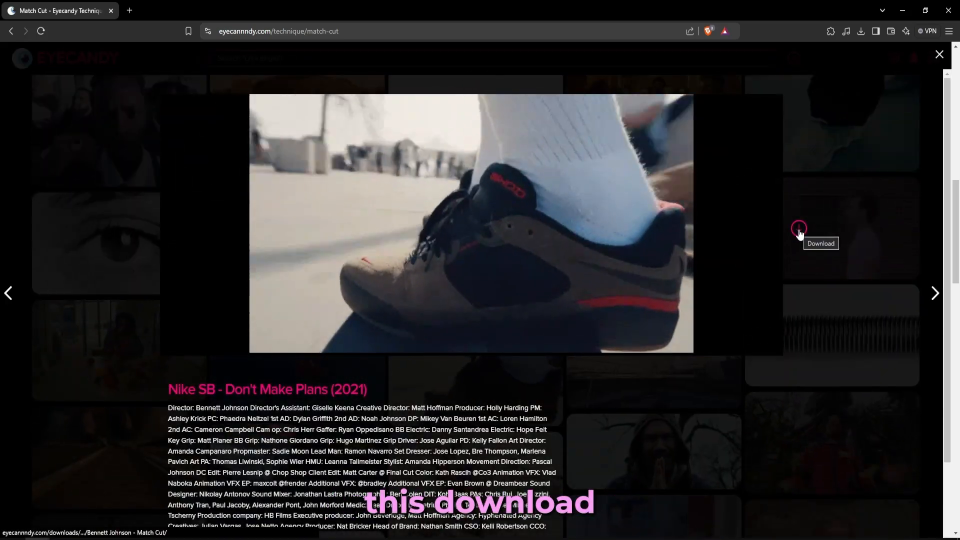
left_click(799, 228)
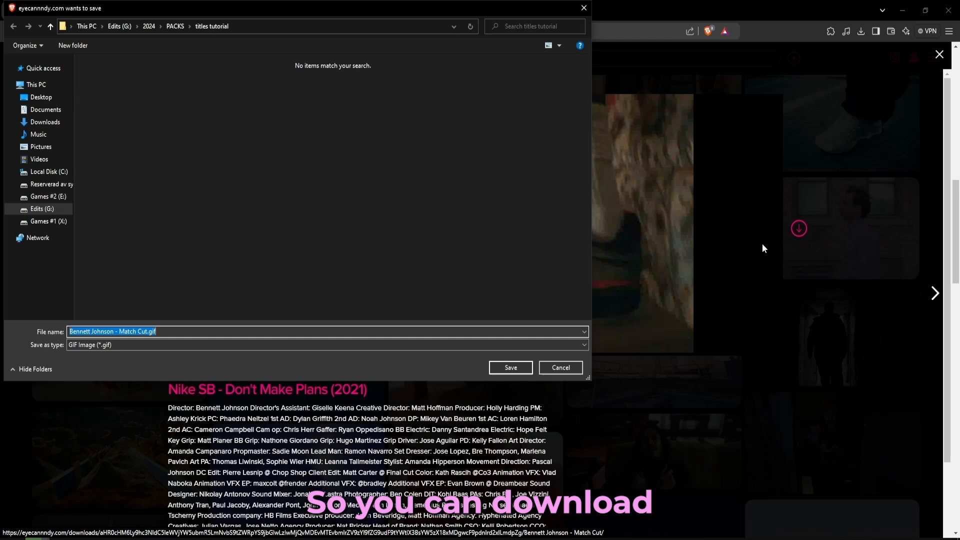
left_click(509, 368)
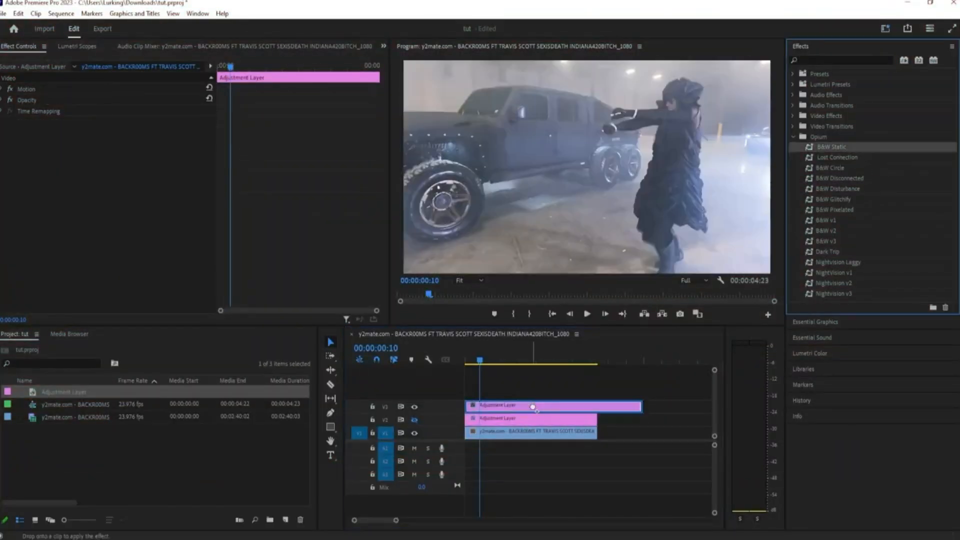
- Drag an Opium effect preset onto the adjustment layer on track V3
left_click_drag(831, 146, 554, 405)
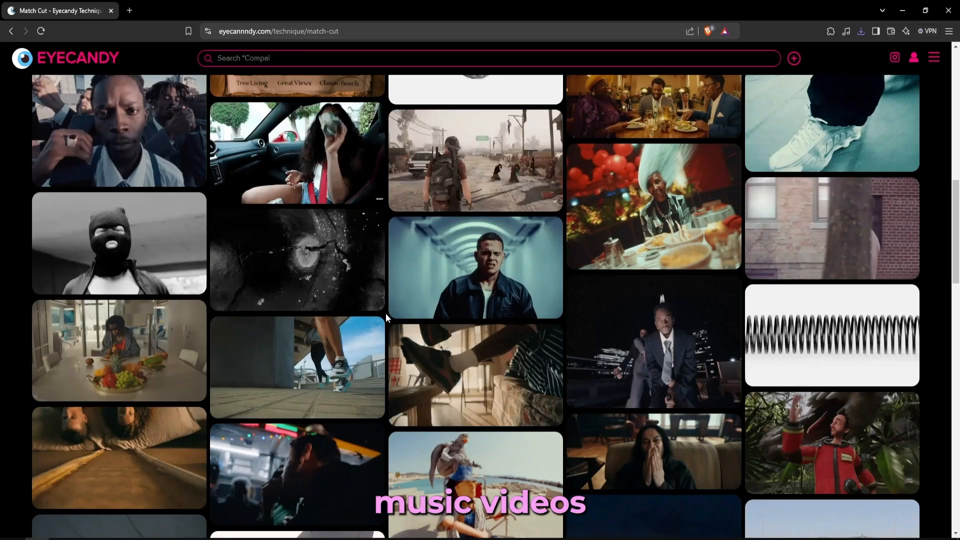
- Scroll through the Match Cut page, then the Eyecandy homepage clip grid
scroll("down", 3)
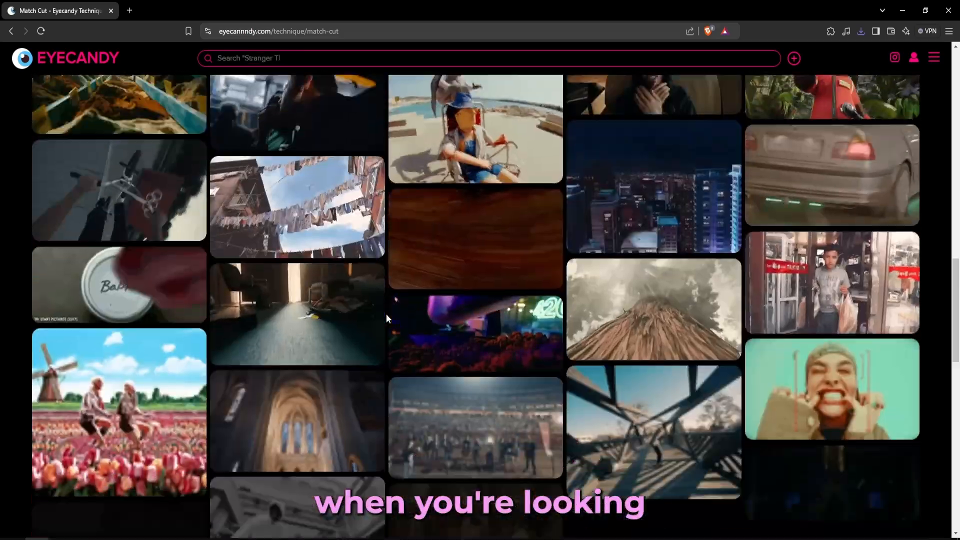
scroll("down", 3)
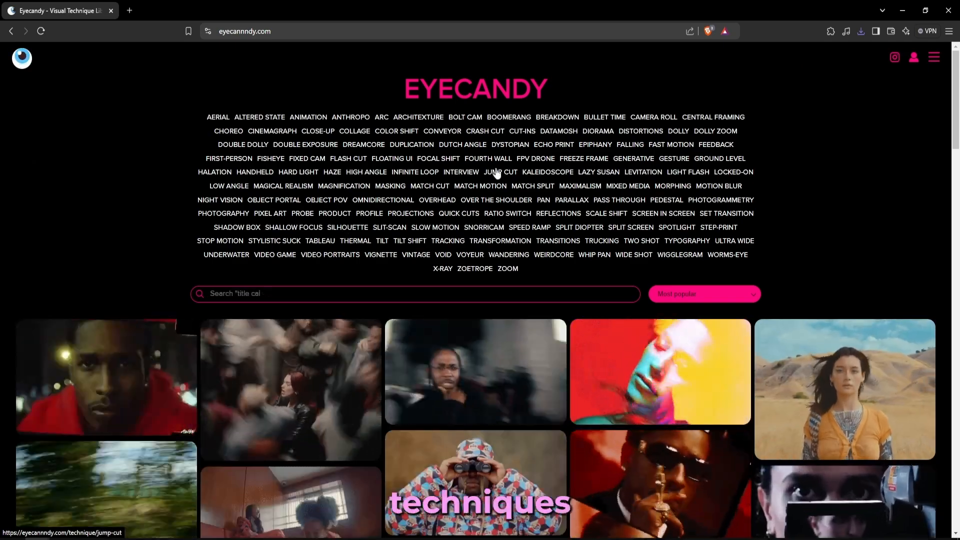
scroll("down", 3)
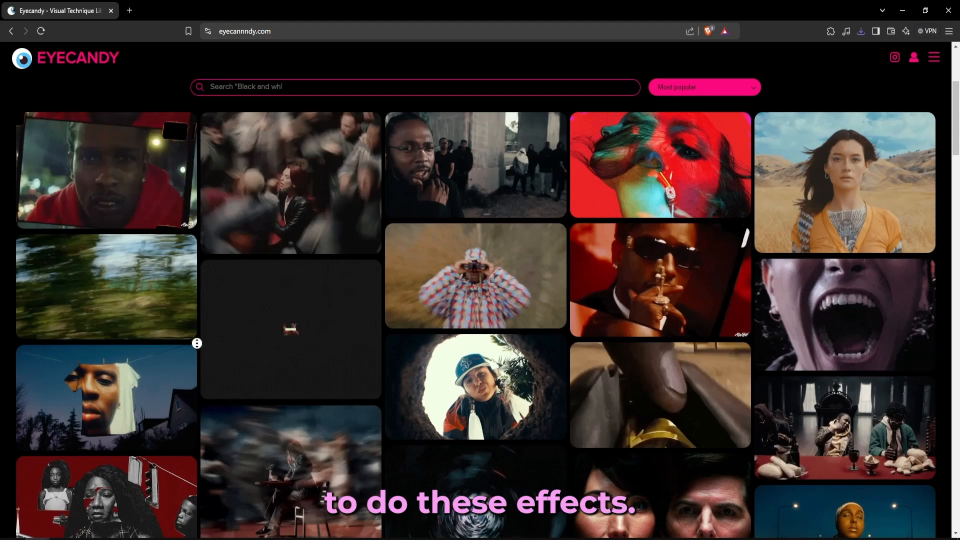
scroll("down", 3)
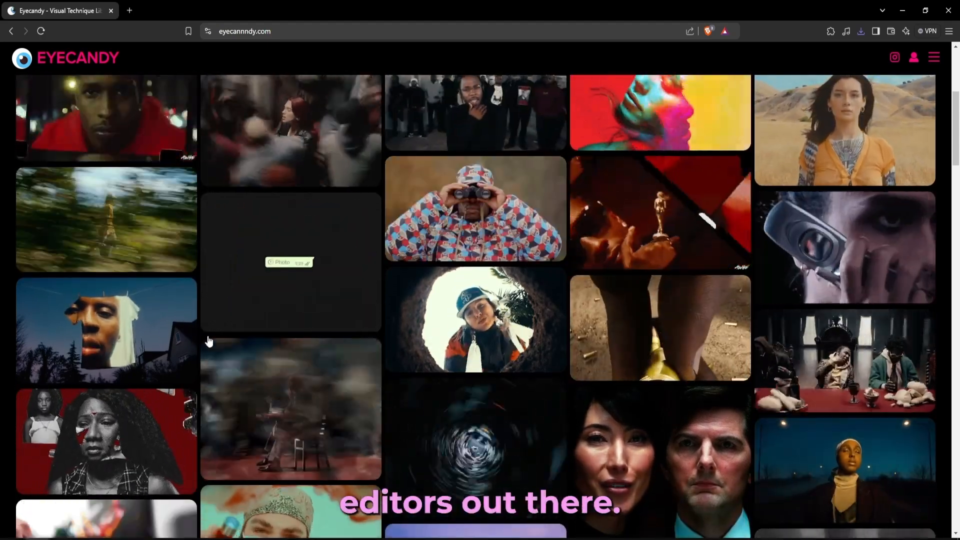
scroll("down", 3)
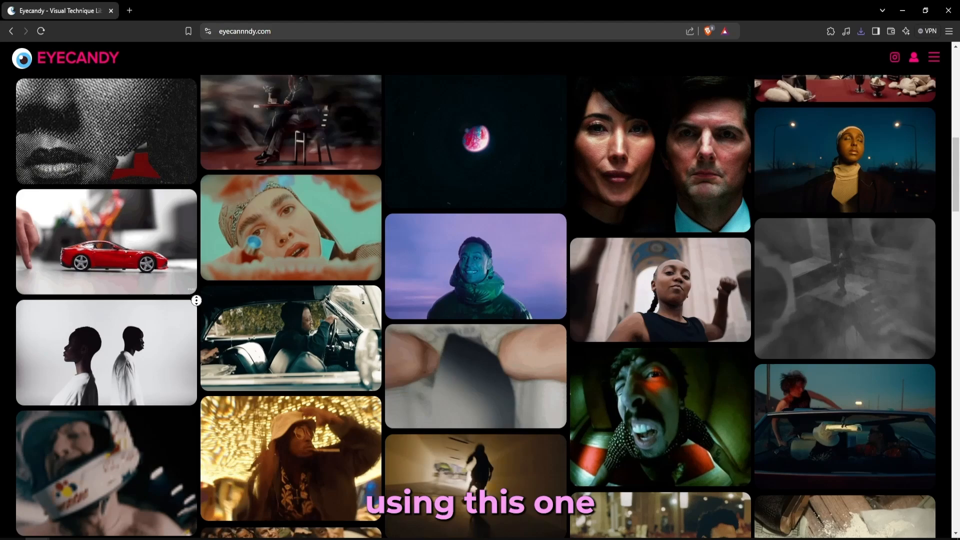
scroll("down", 3)
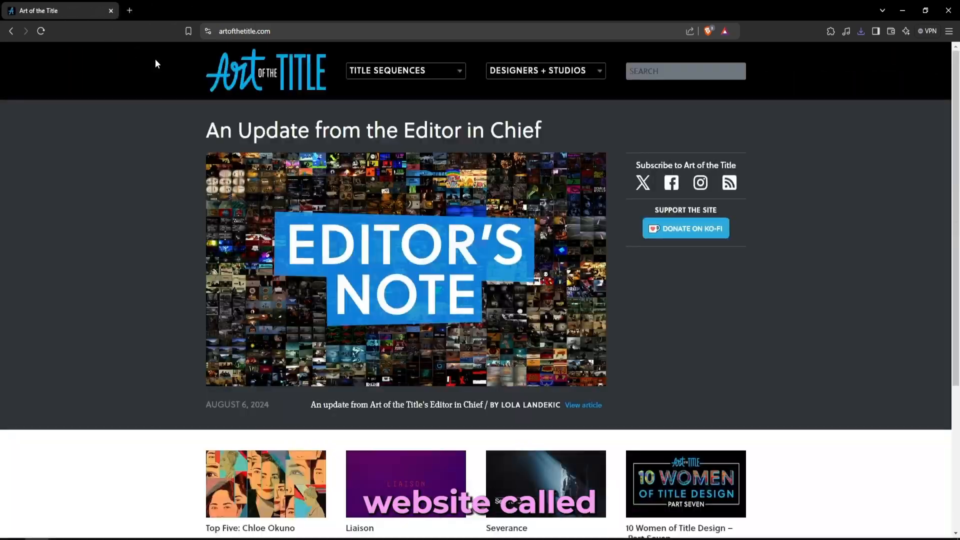
mouse_move(257, 202)
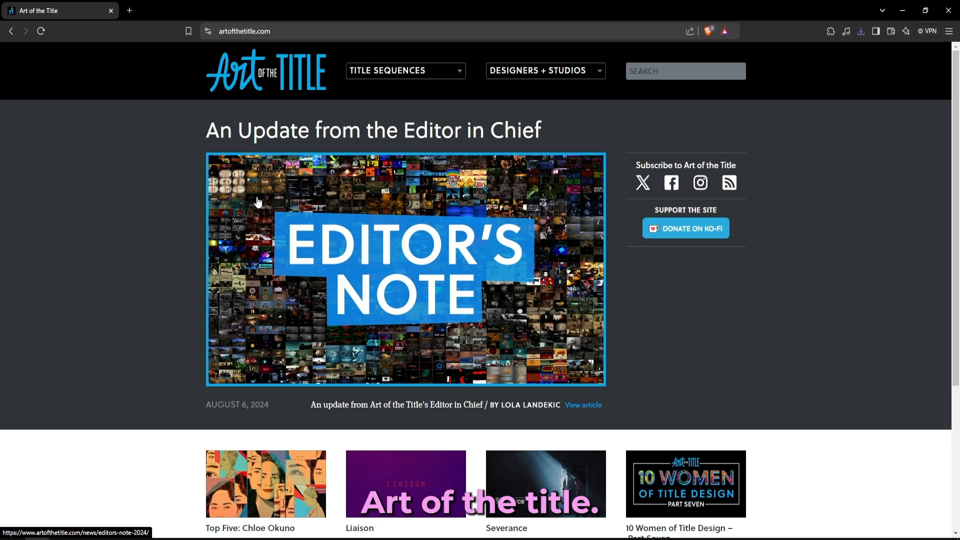
- Open the Titles listing from the Art of the Title homepage footer and start a site search
scroll("down", 3)
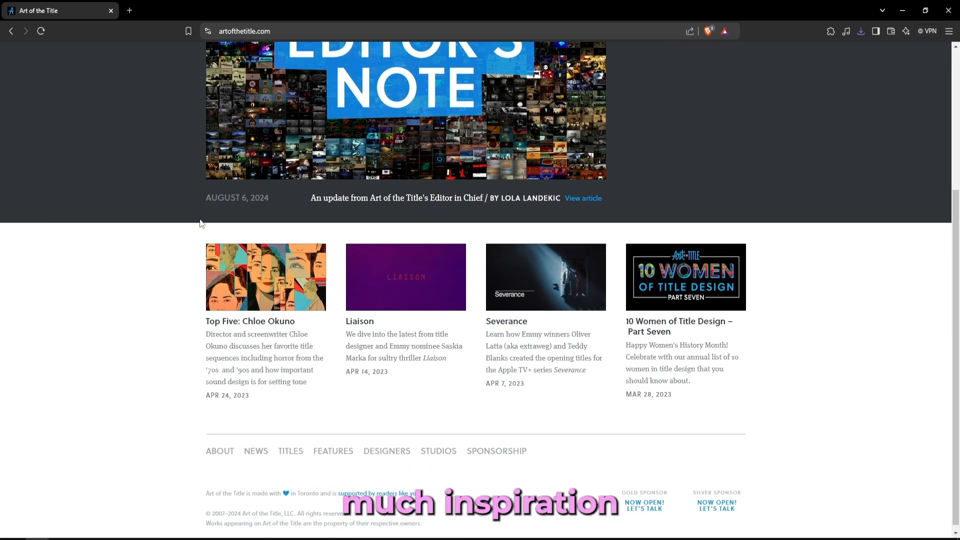
left_click(290, 451)
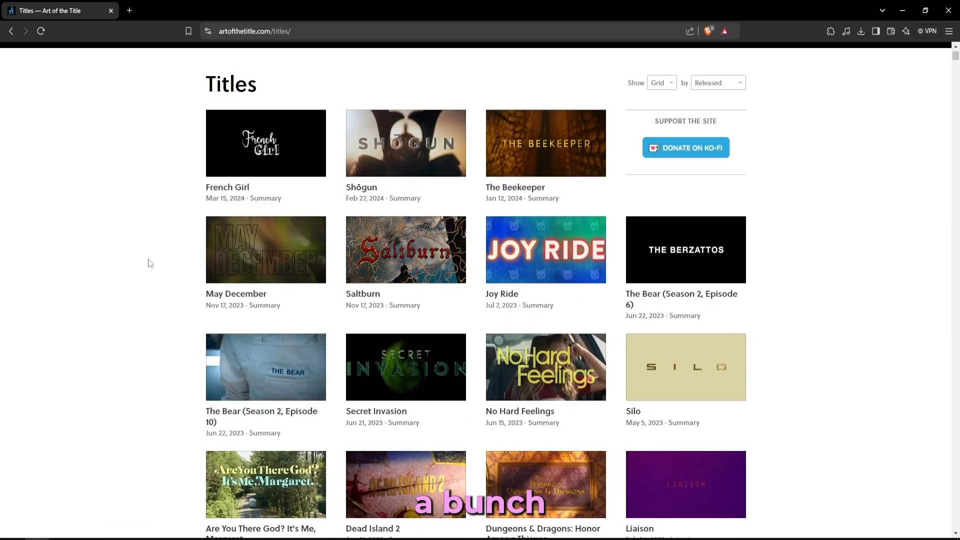
mouse_move(142, 274)
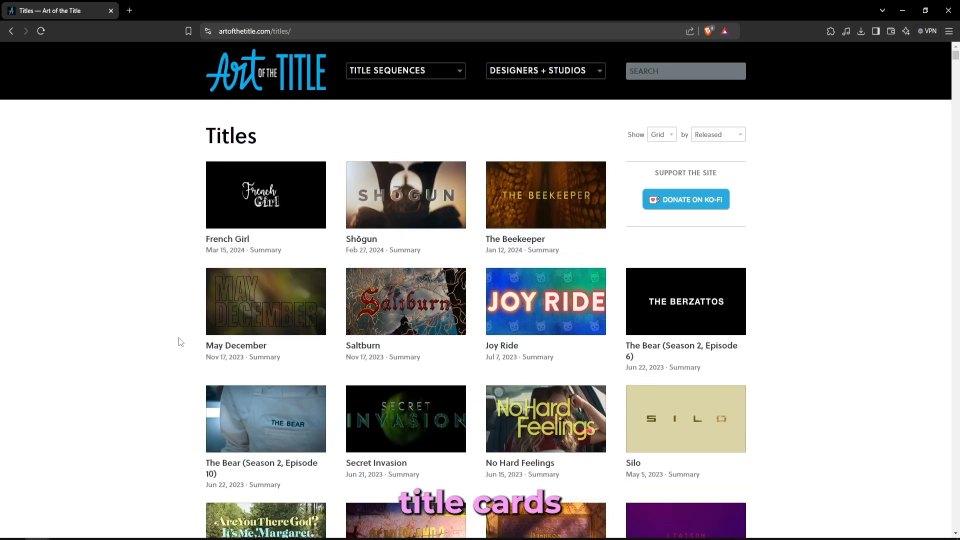
left_click(685, 71)
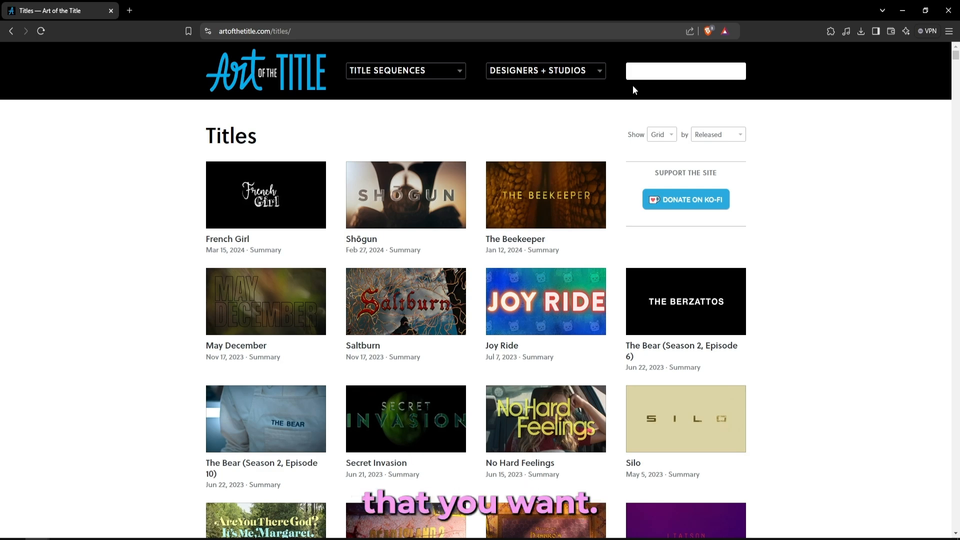
- Search Art of the Title for 'sci-fi' and open the Spring Breakers (2012) title sequence page
type("sci-fi")
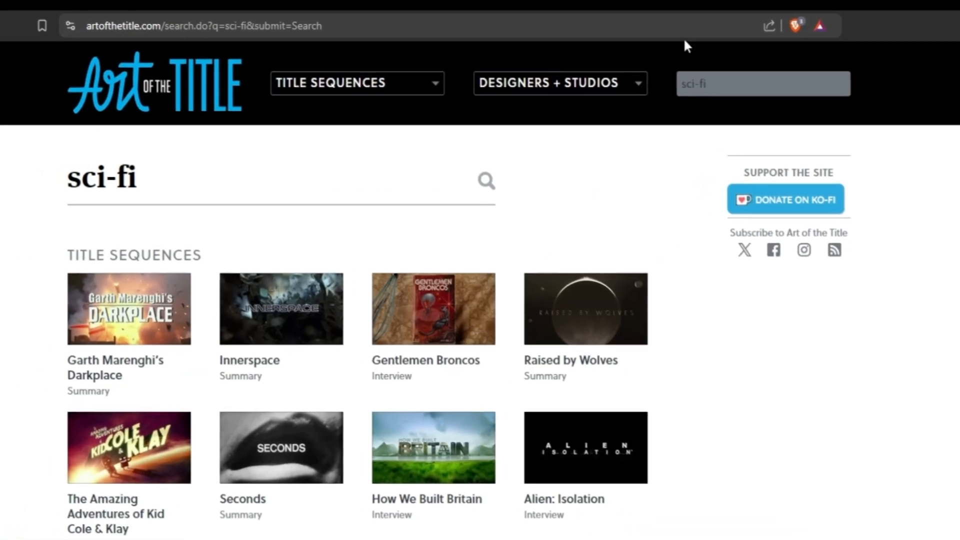
scroll("down", 3)
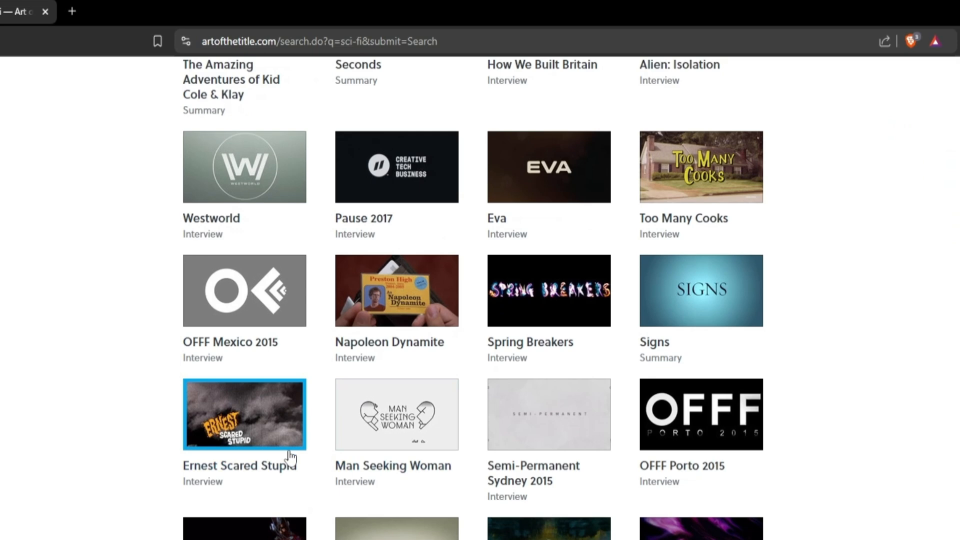
left_click(548, 290)
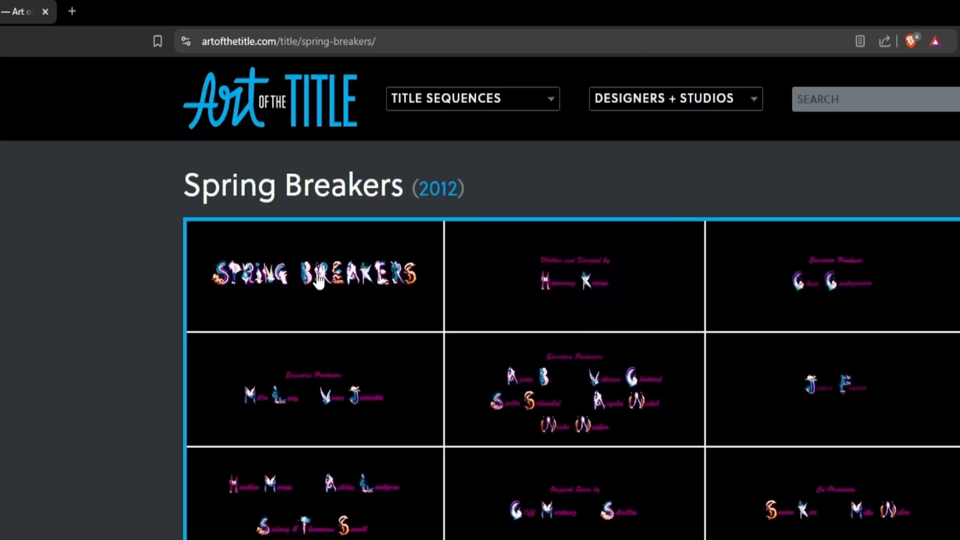
left_click(314, 275)
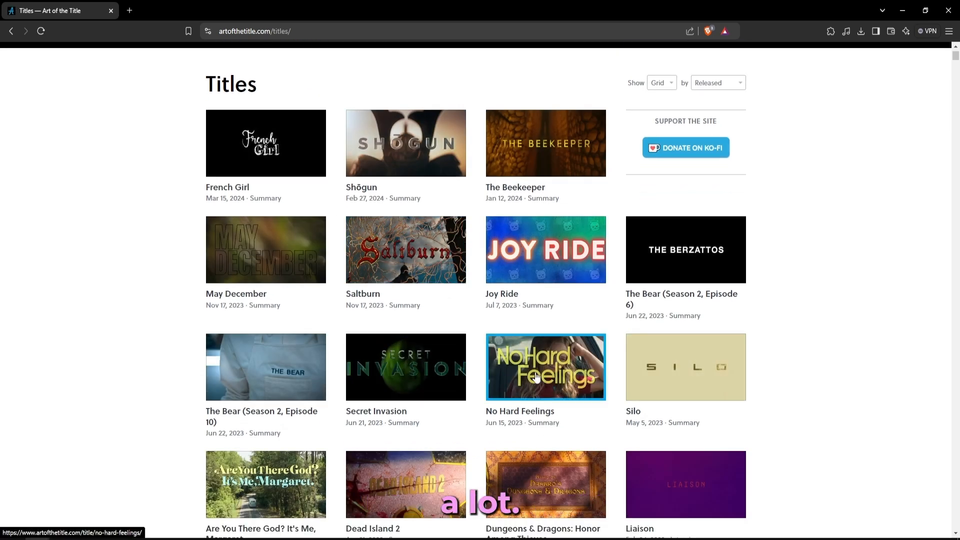
- Scroll the Titles grid, return to the artofthetitle.com home page and reach the TITLES footer link
scroll("down", 3)
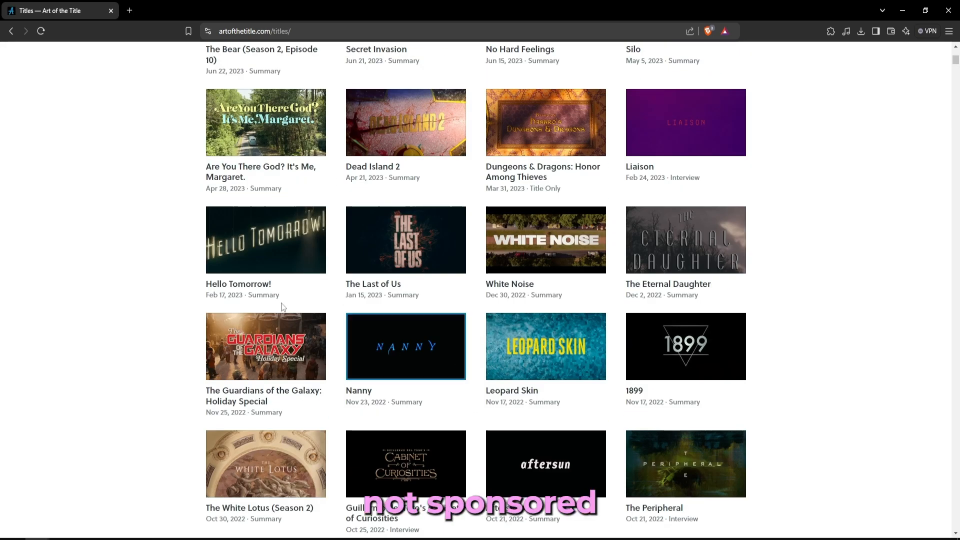
mouse_move(274, 320)
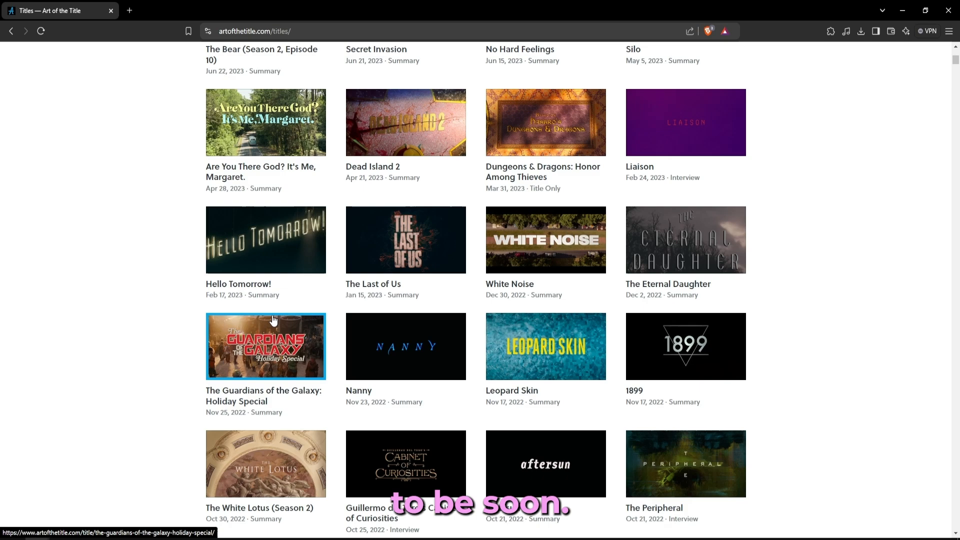
scroll("down", 3)
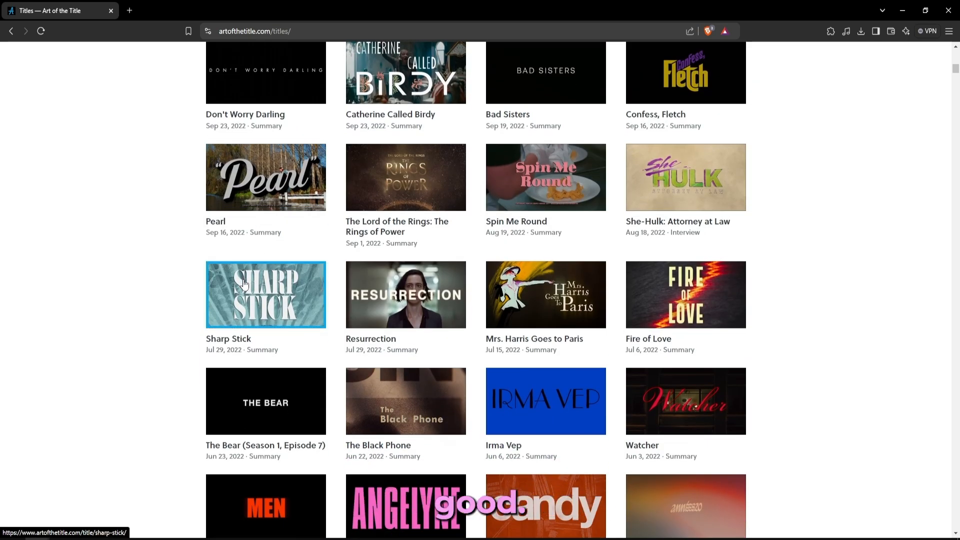
scroll("down", 3)
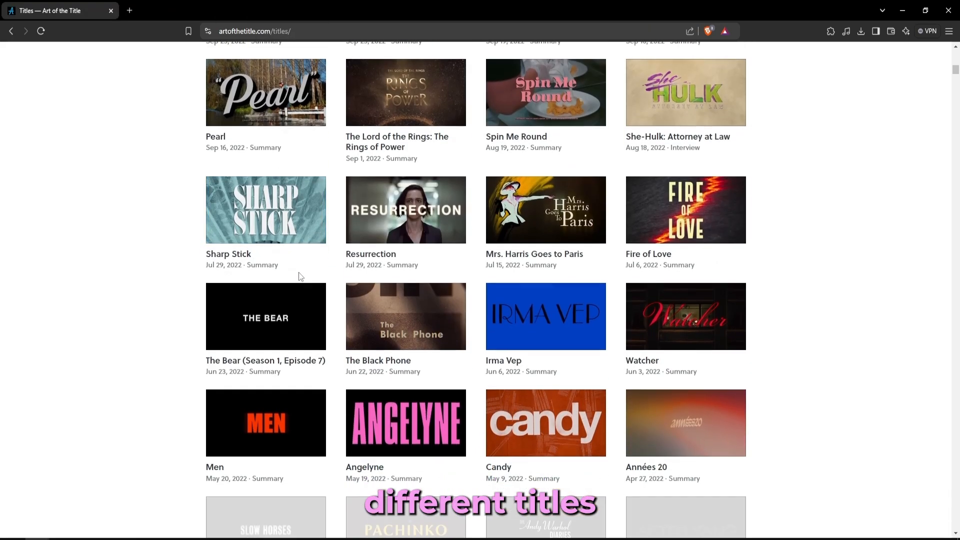
scroll("down", 3)
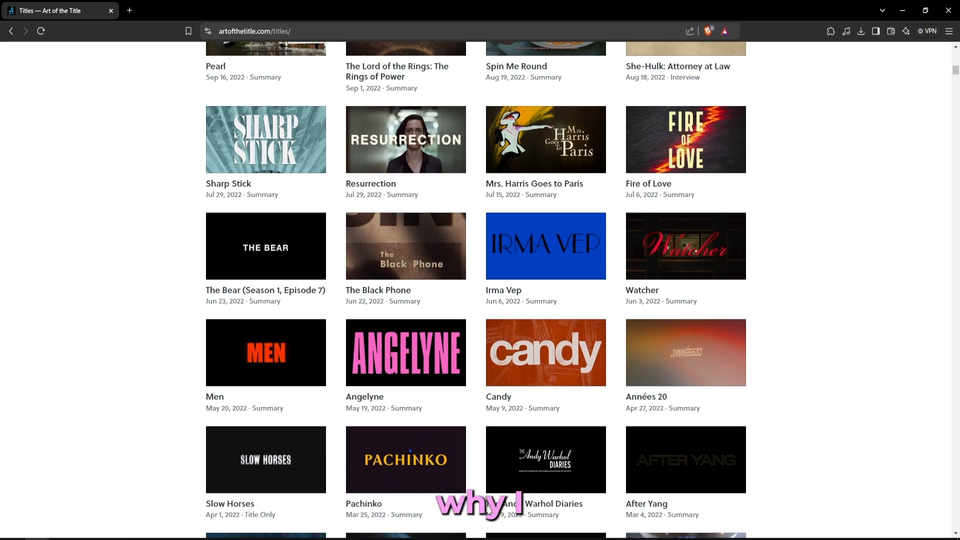
scroll("down", 3)
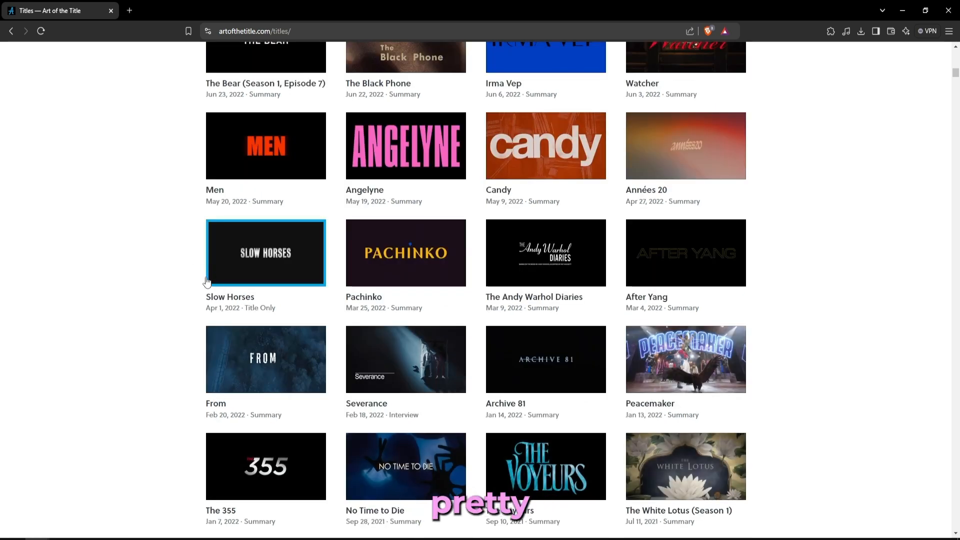
left_click(266, 70)
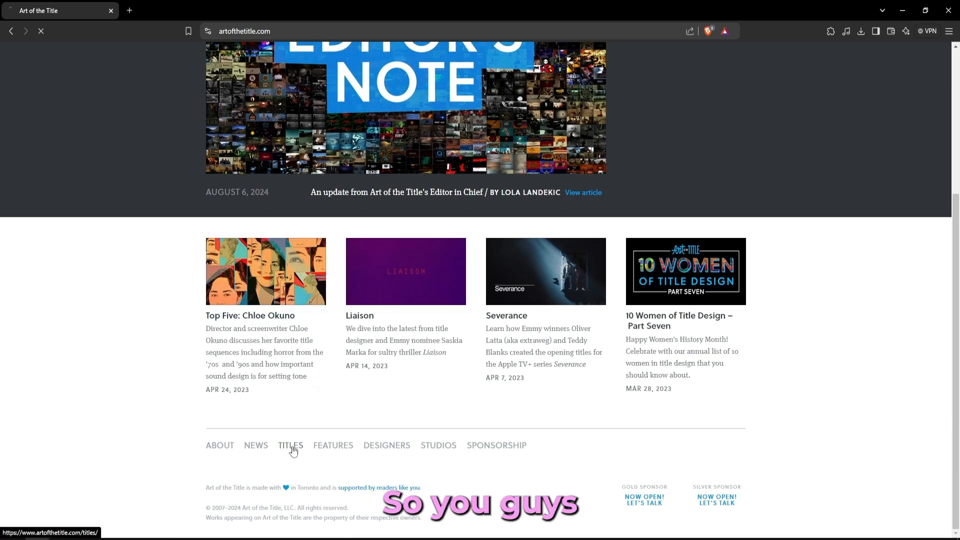
left_click(290, 445)
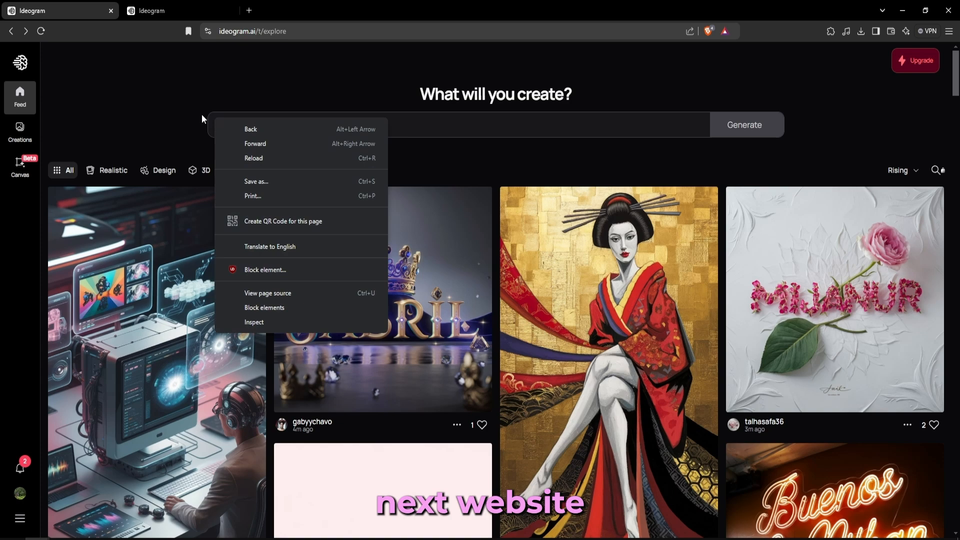
- Dismiss the context menu and scroll the Ideogram Explore feed to the heart-cloud vortex image
left_click(239, 50)
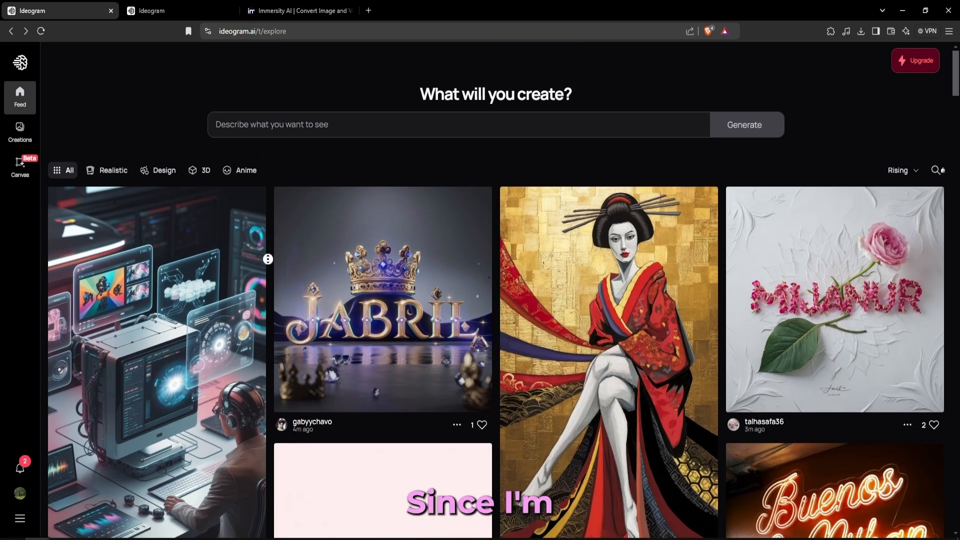
scroll("down", 3)
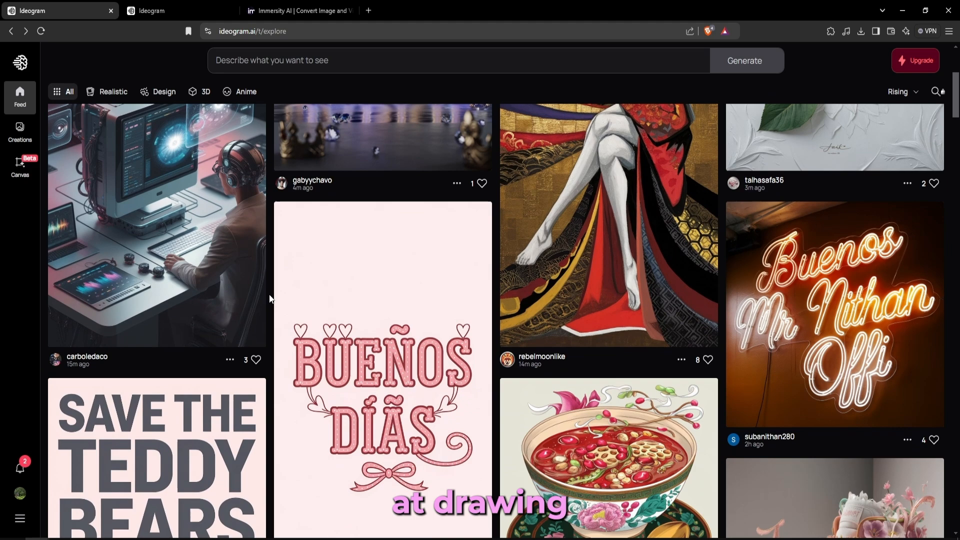
scroll("down", 3)
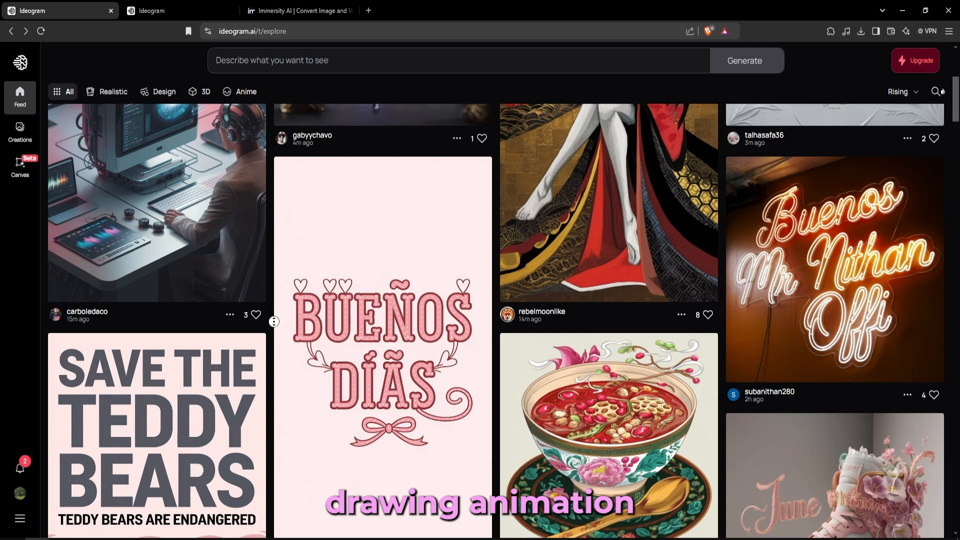
scroll("down", 3)
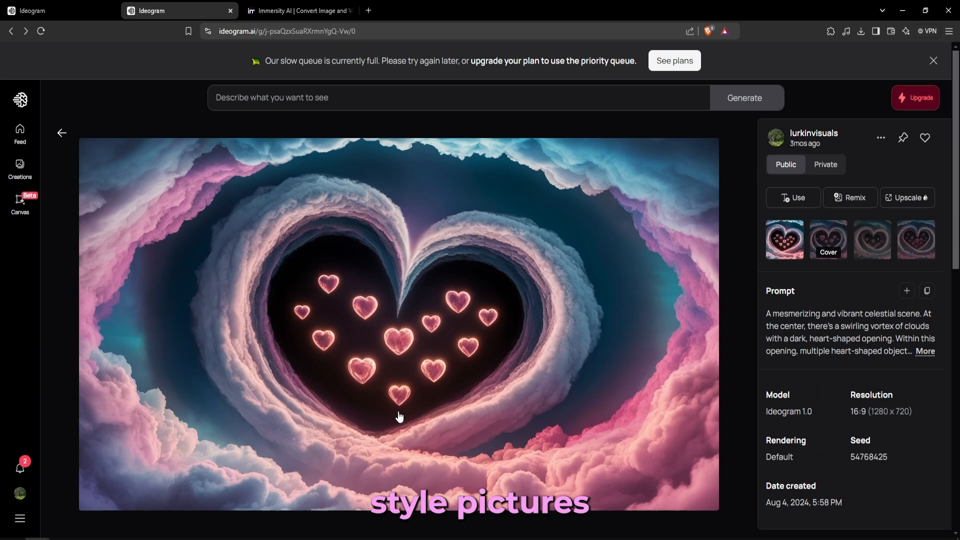
scroll("down", 3)
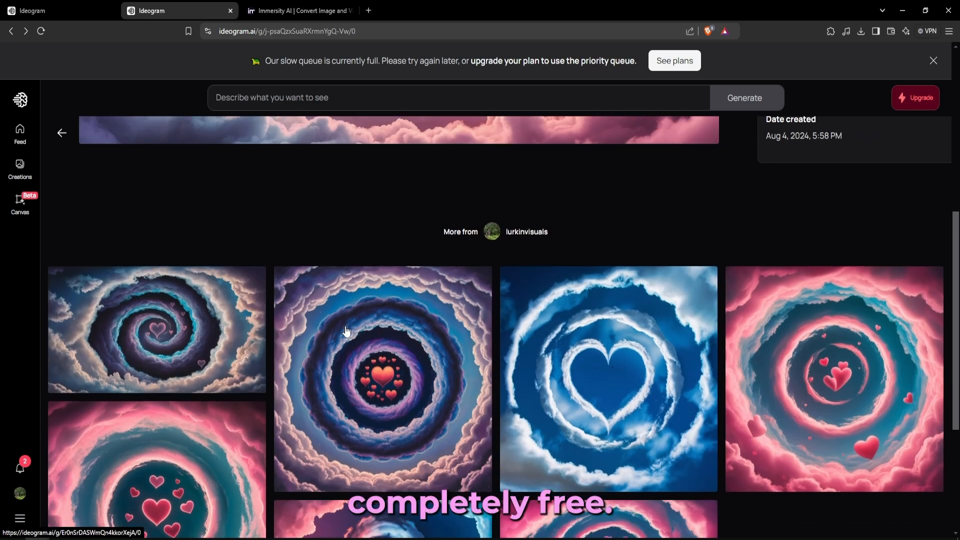
scroll("down", 3)
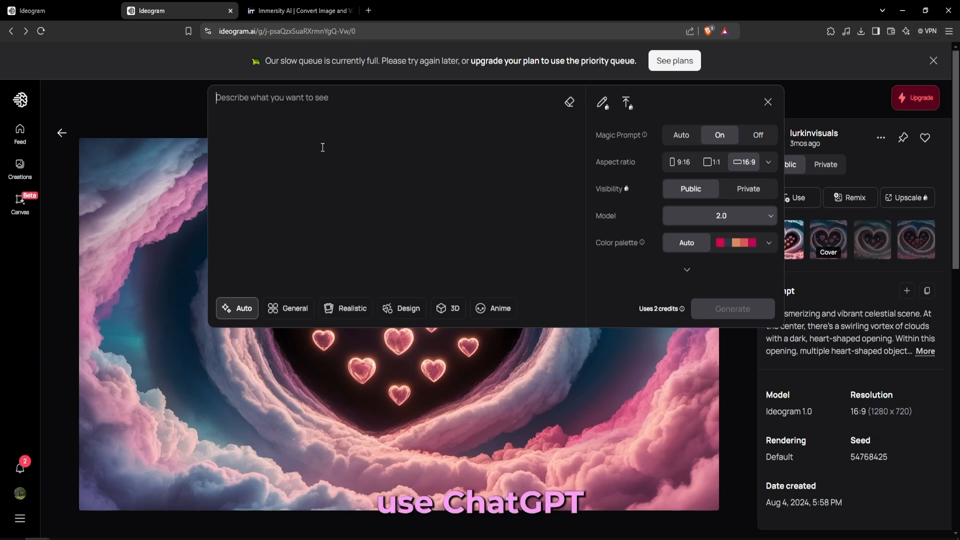
- Paste the heart-cloud prompt into the composer and generate a new image
left_click(933, 60)
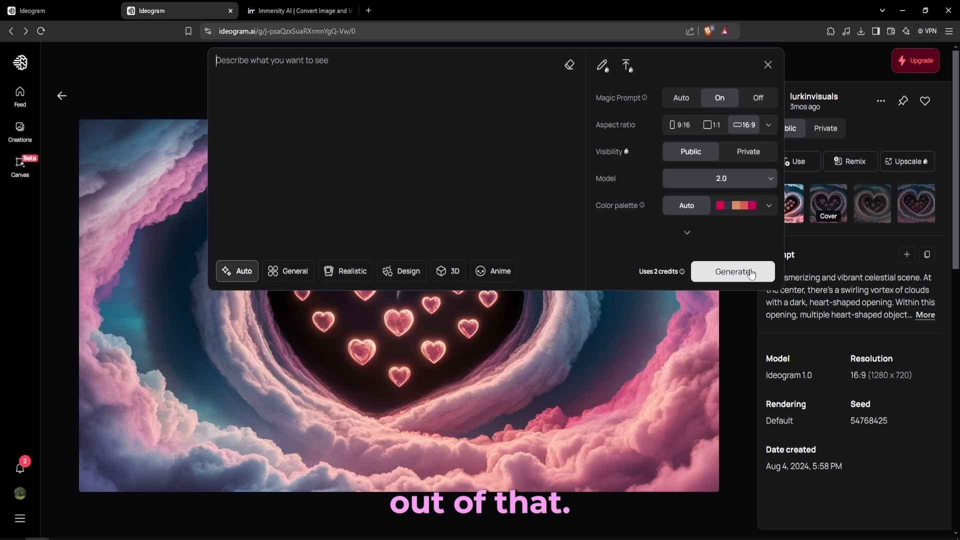
left_click(769, 65)
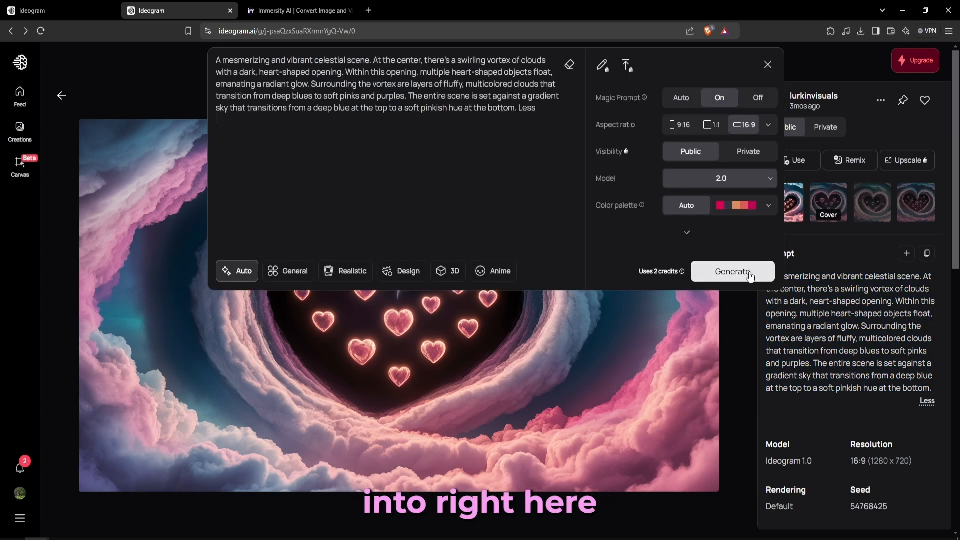
left_click(732, 271)
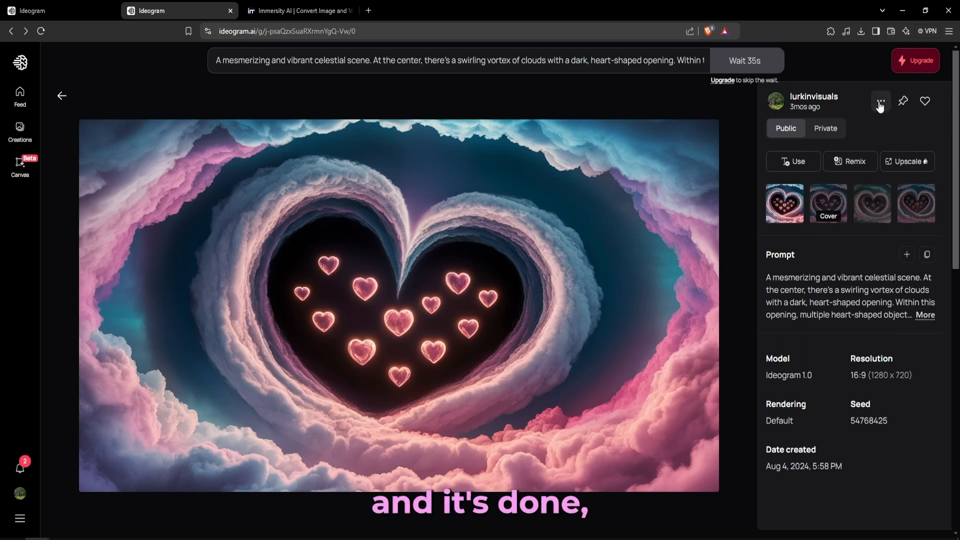
- Use the heart-cloud image's options menu, then switch over to Immersity AI
left_click(881, 101)
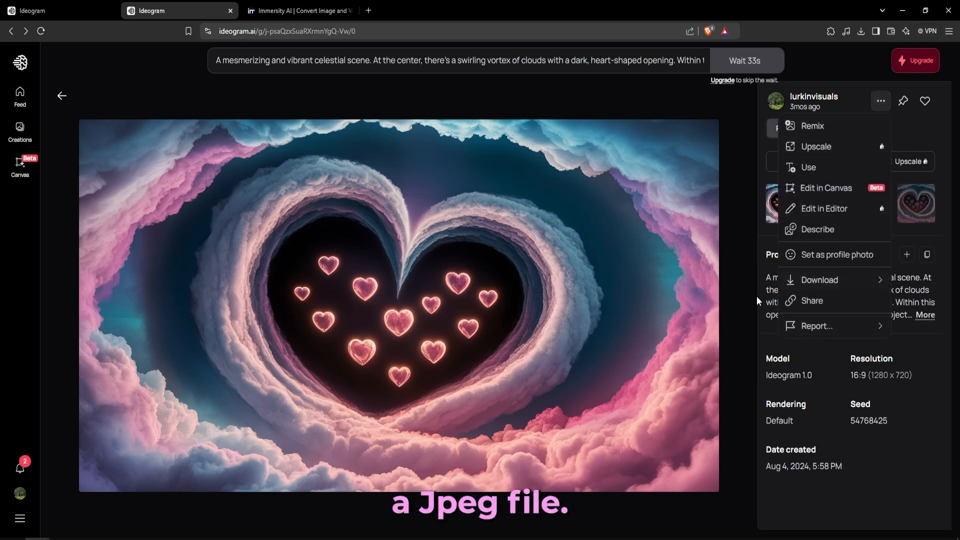
left_click(820, 281)
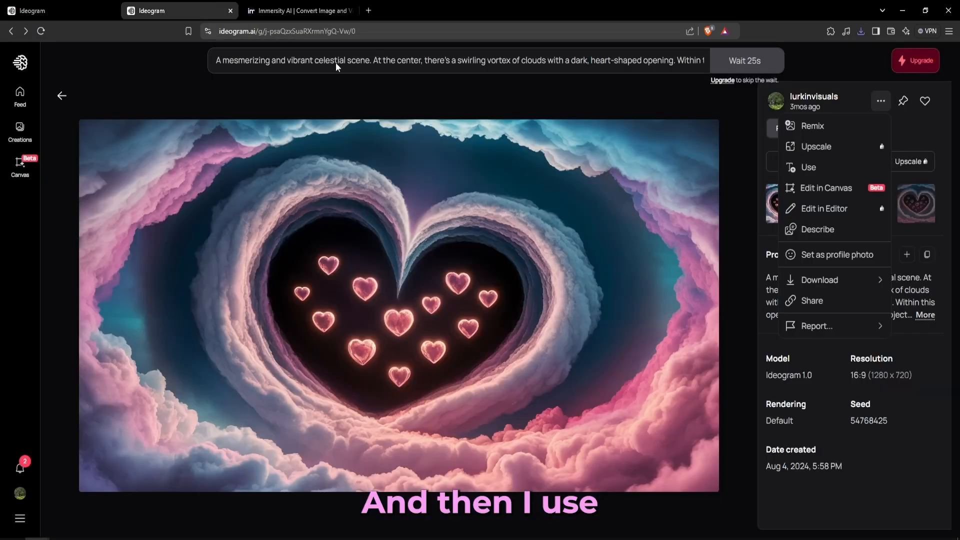
left_click(300, 11)
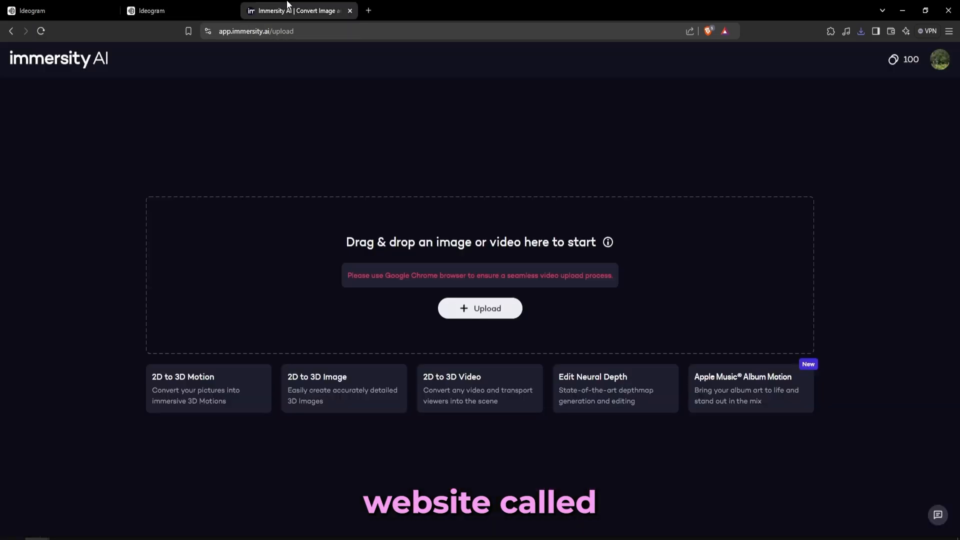
- Load the heart-cloud image as a Perspective 3D motion and bring up the export formats
left_click(860, 31)
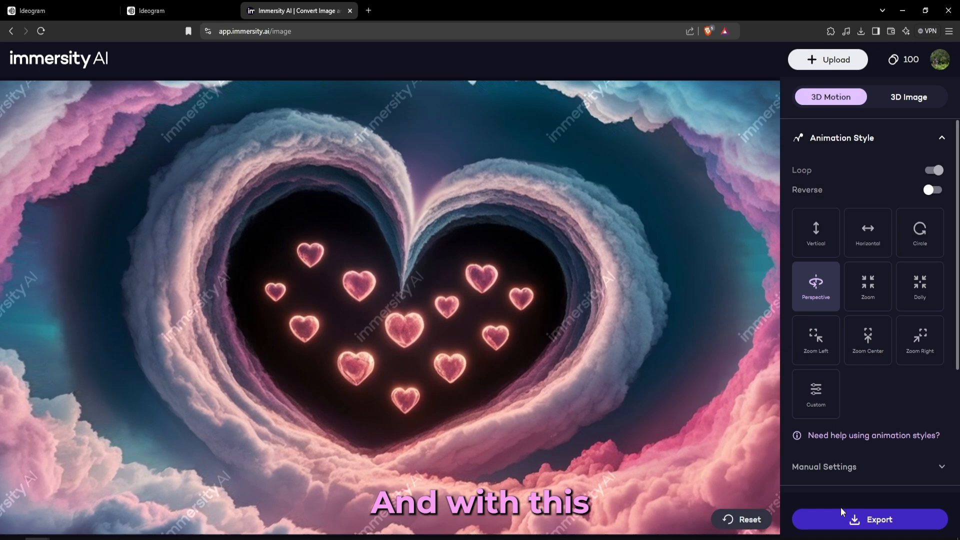
left_click(868, 519)
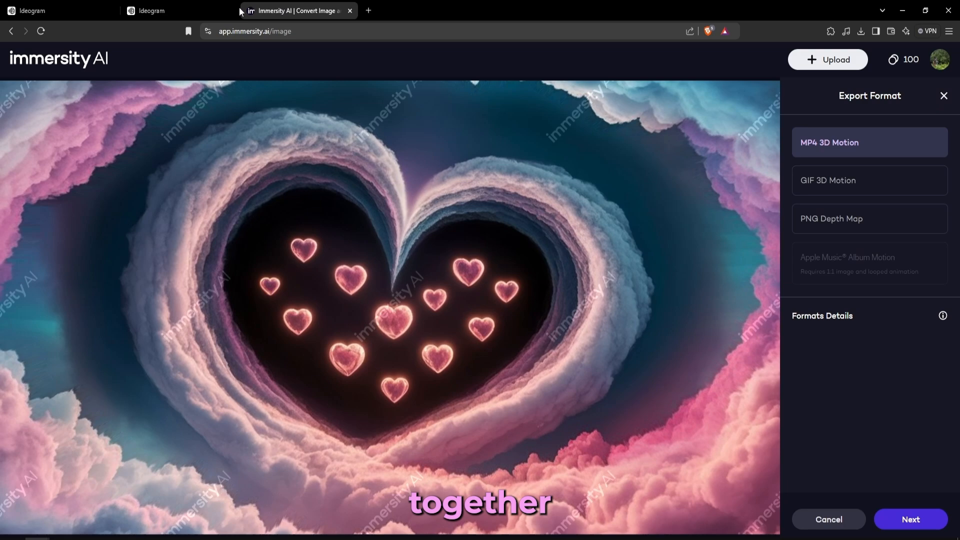
left_click(150, 10)
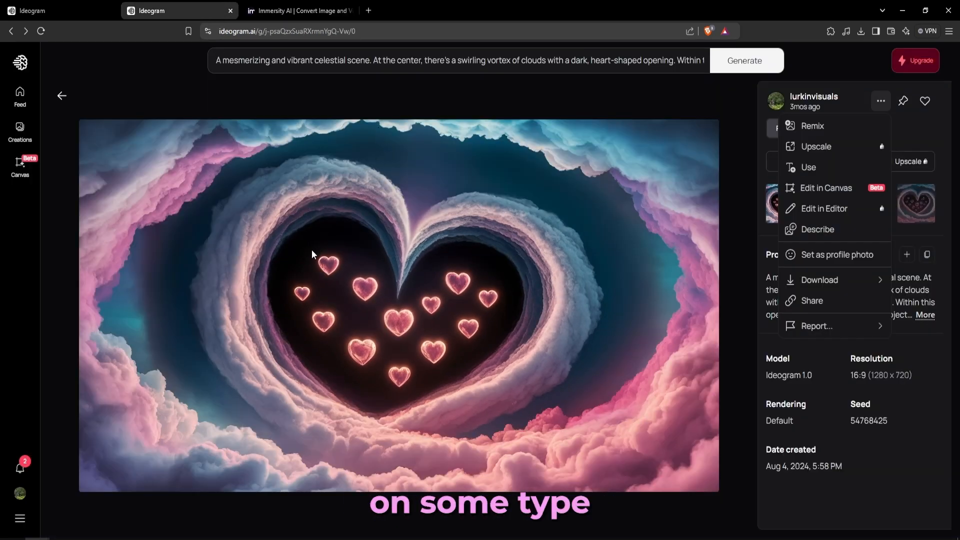
left_click(299, 10)
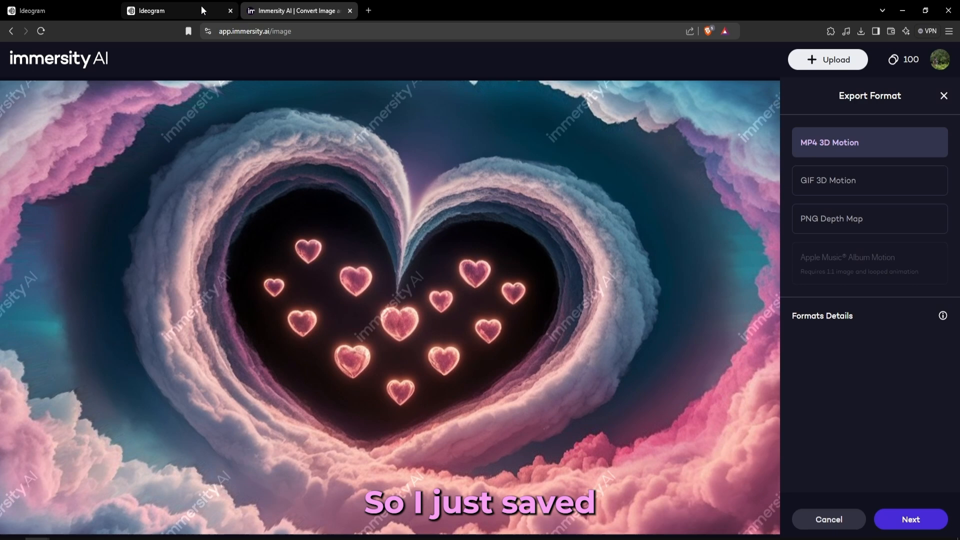